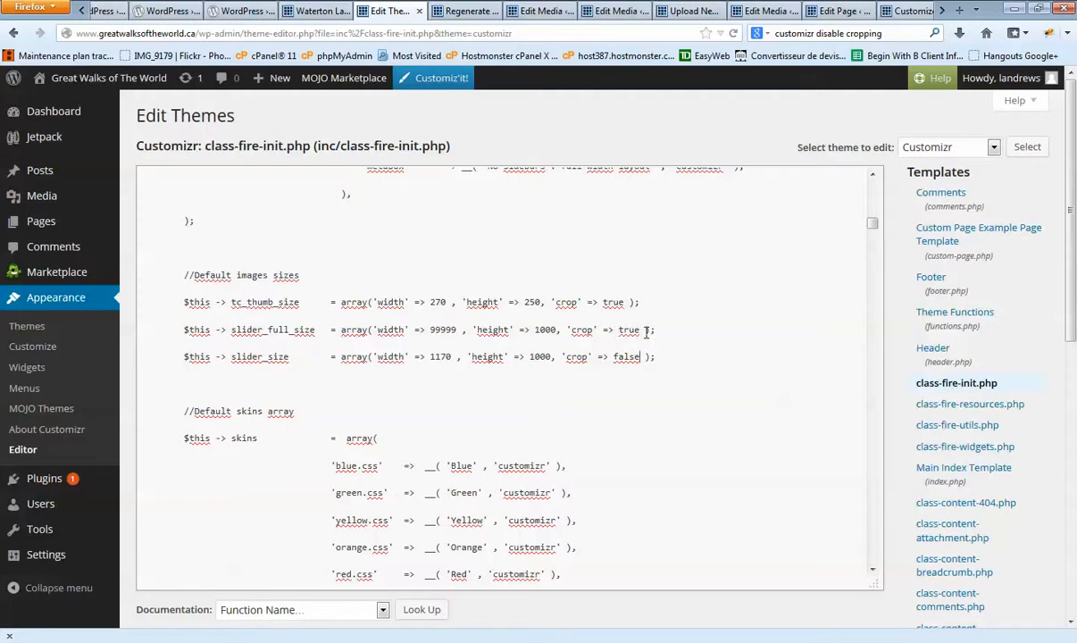
Step: In class-fire-init.php, replace 'crop' => true with false on the slider_full_size and slider_size lines
type("true")
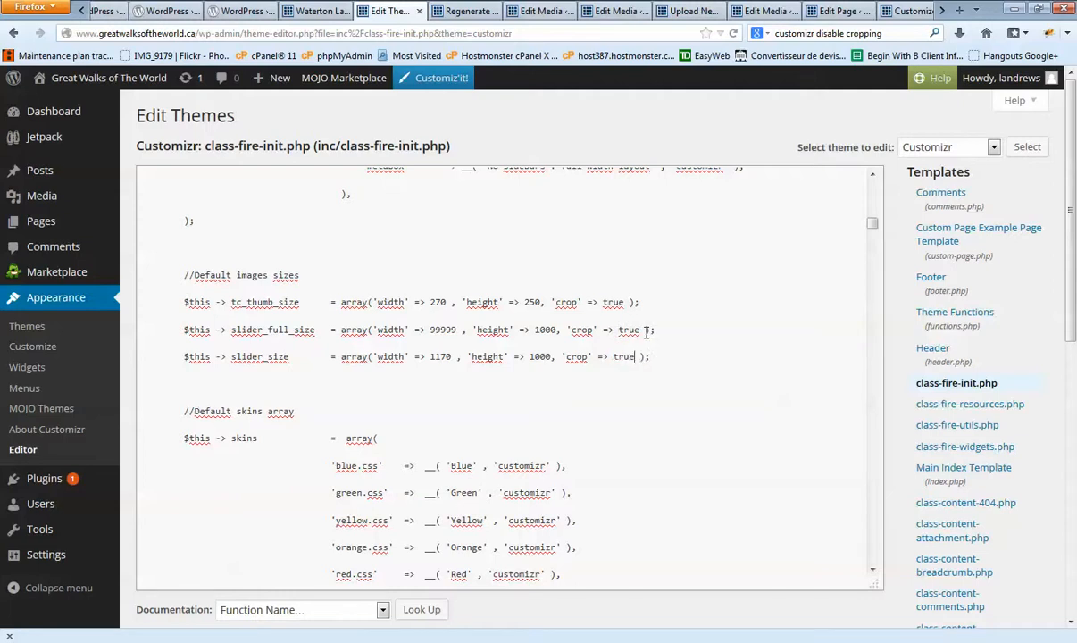
double_click(628, 330)
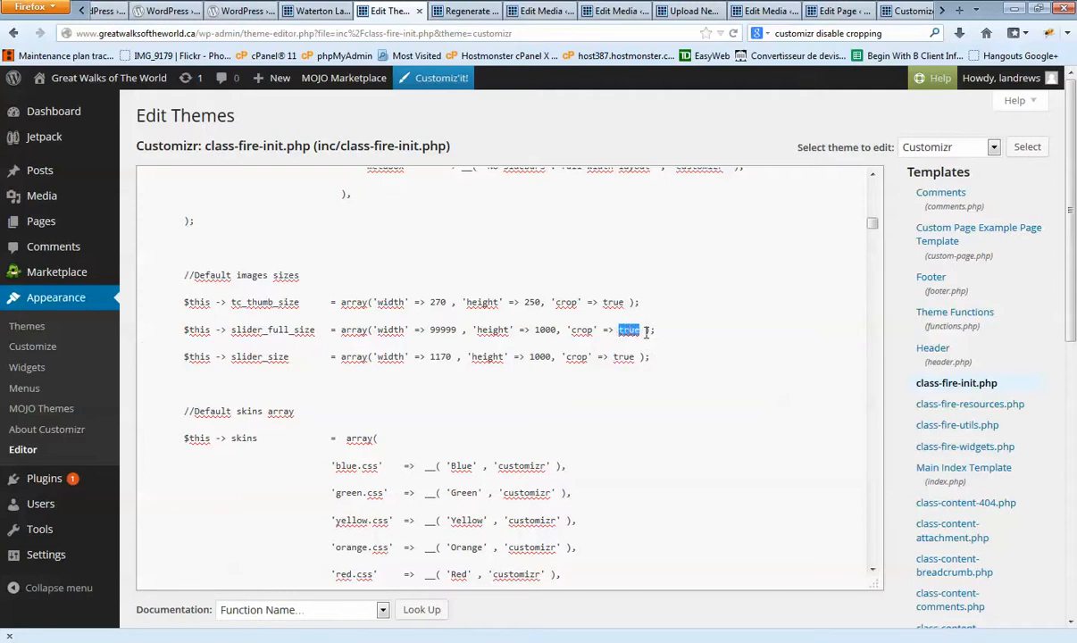
type("false")
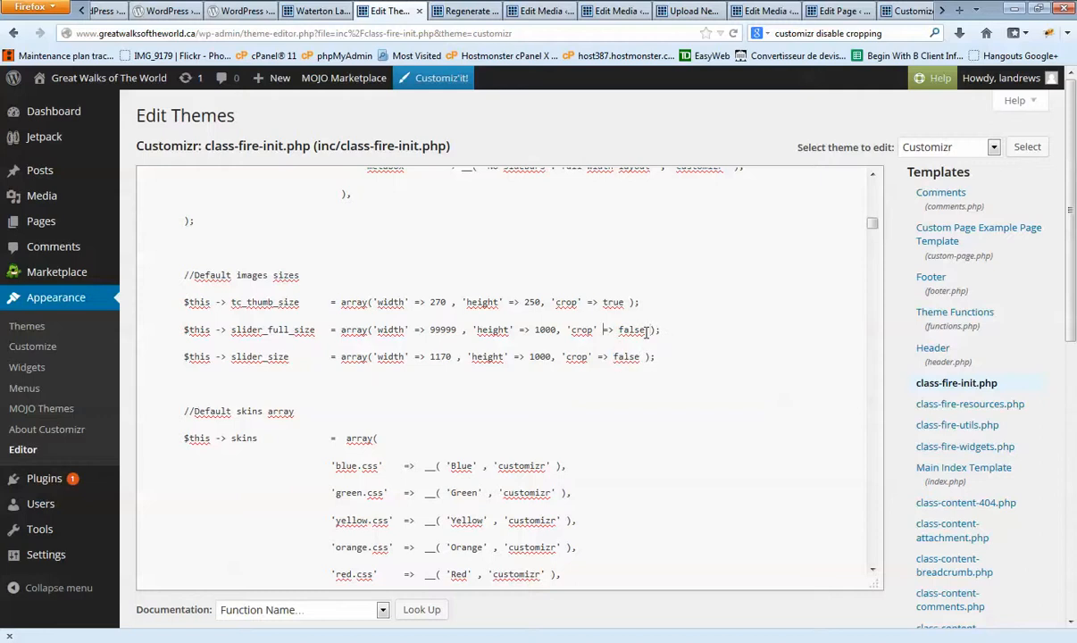
double_click(544, 329)
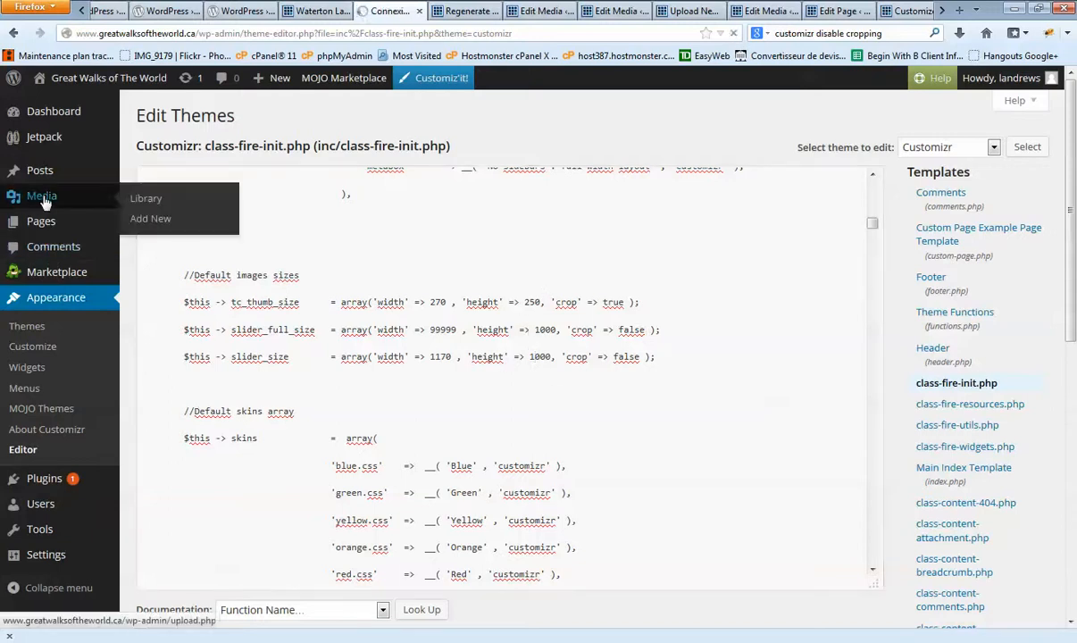
Step: Open the Media Library and scroll through the 16 uploaded images
left_click(146, 198)
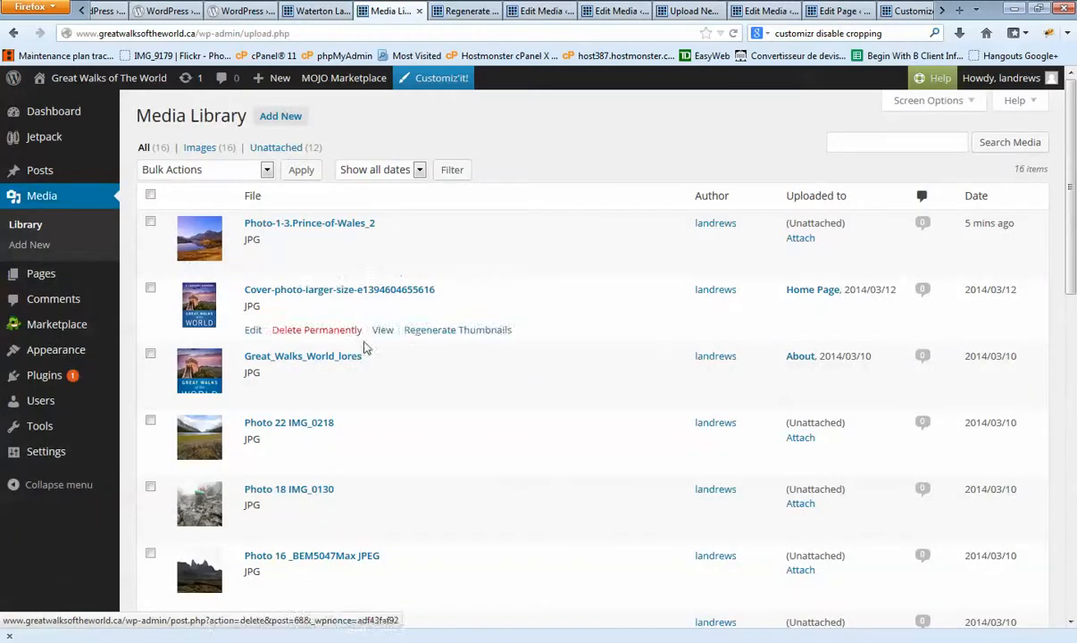
mouse_move(439, 263)
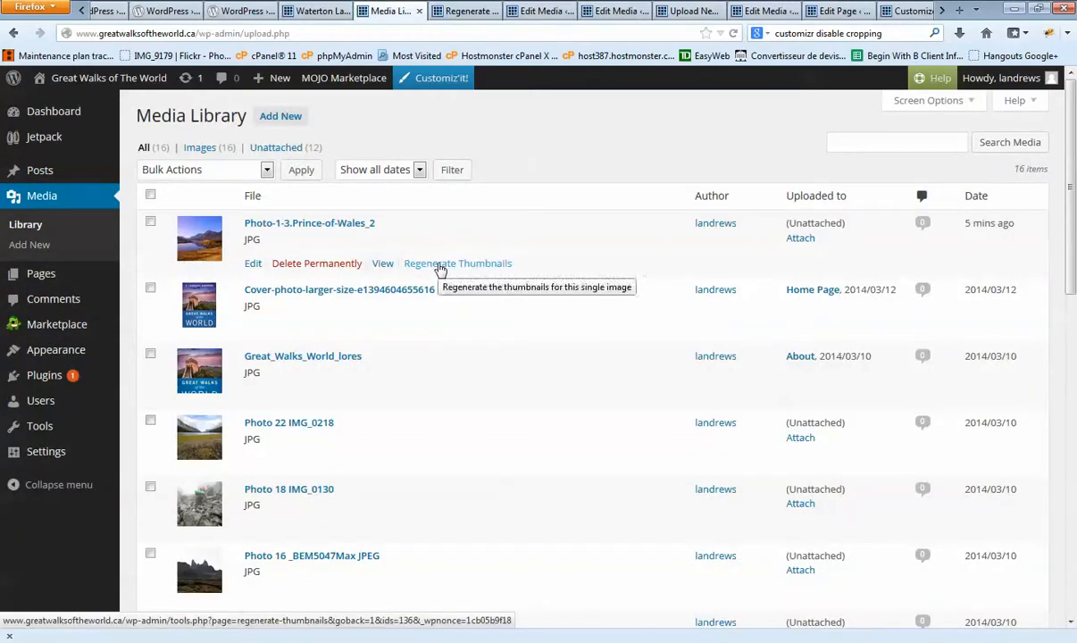
mouse_move(411, 380)
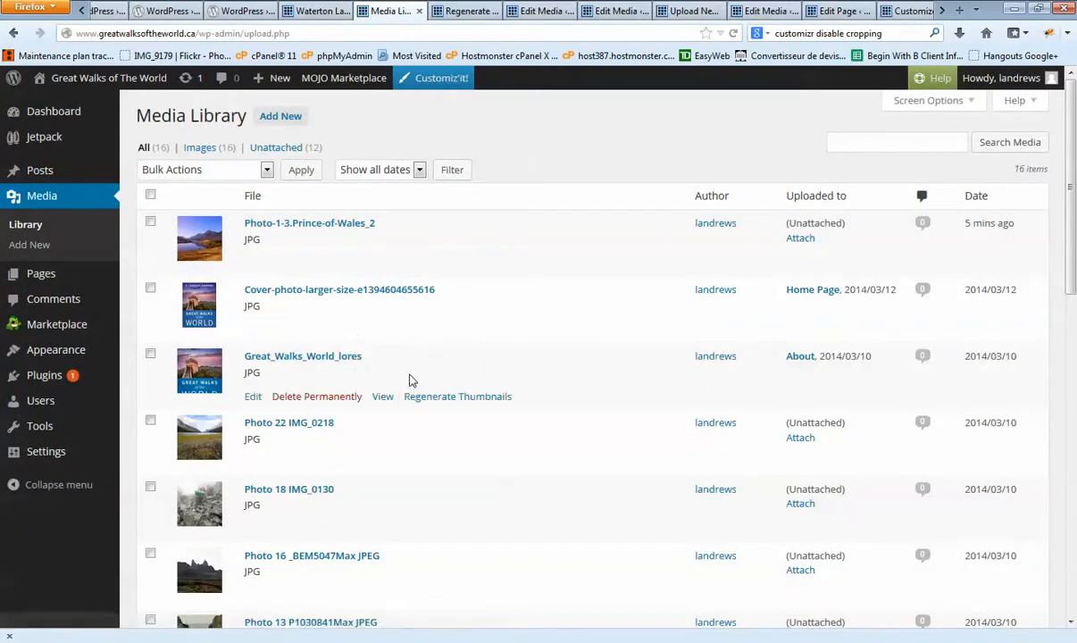
scroll("down", 3)
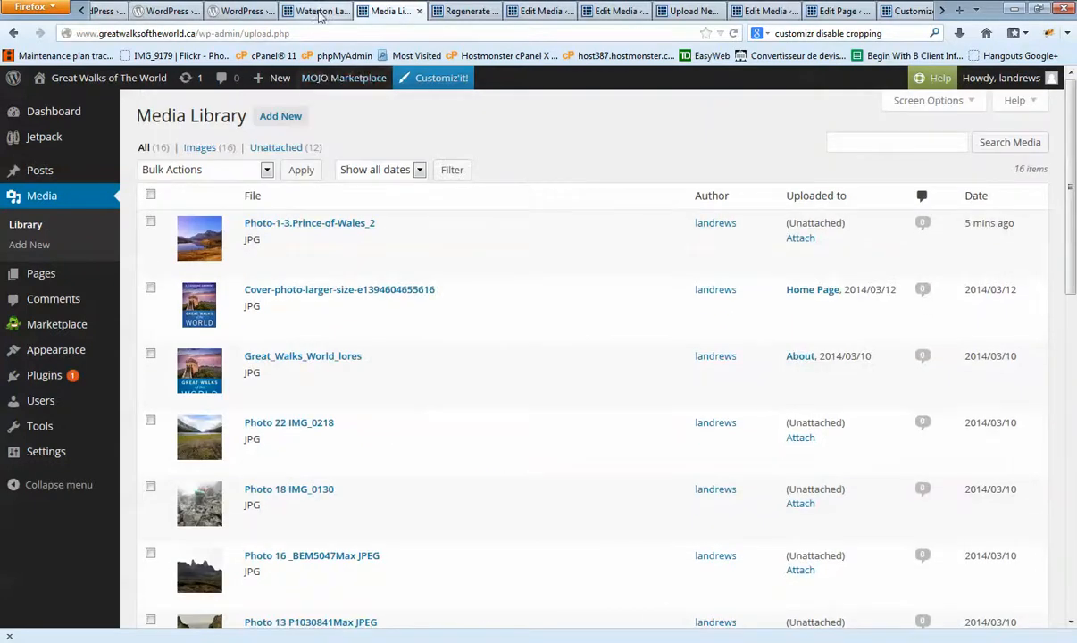
Step: Switch to the Waterton Lakes trail page tab to view the uncropped Prince-of-Wales slider photo
left_click(314, 10)
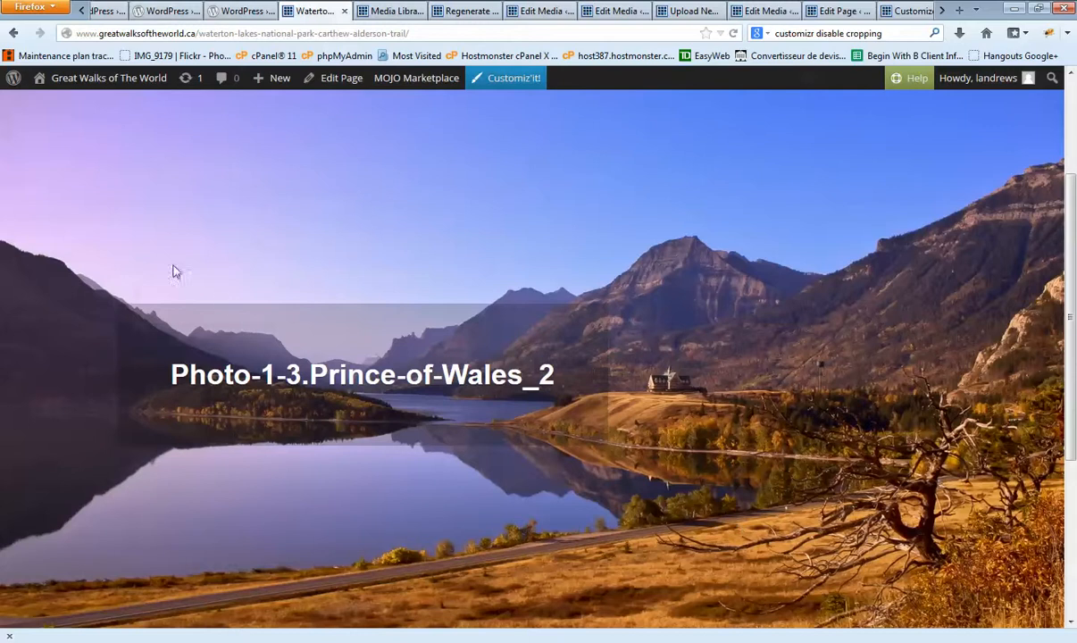
mouse_move(40, 294)
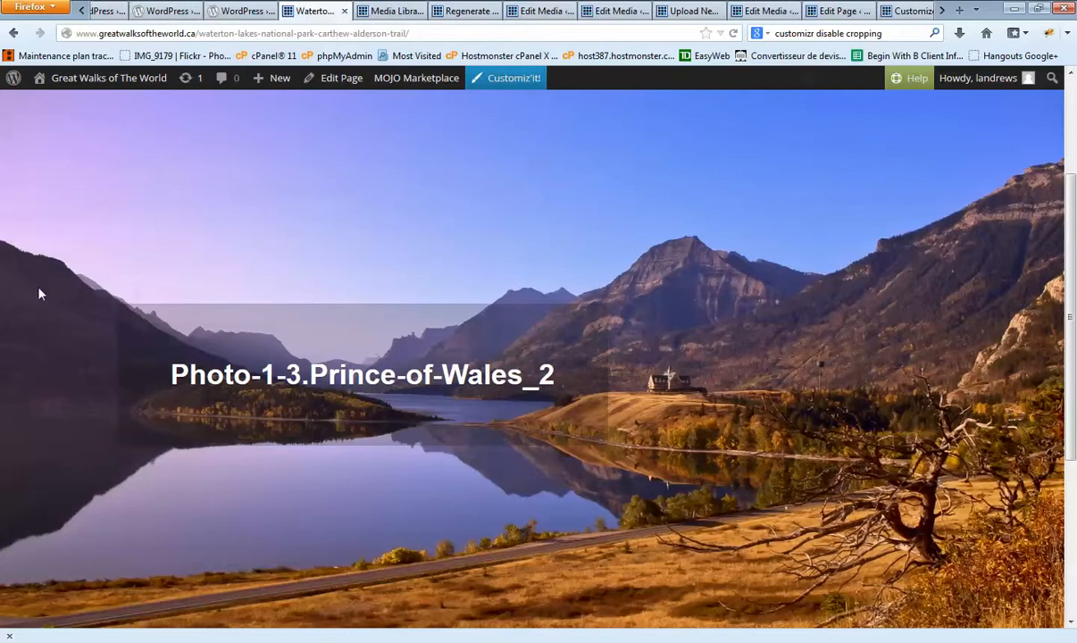
mouse_move(897, 435)
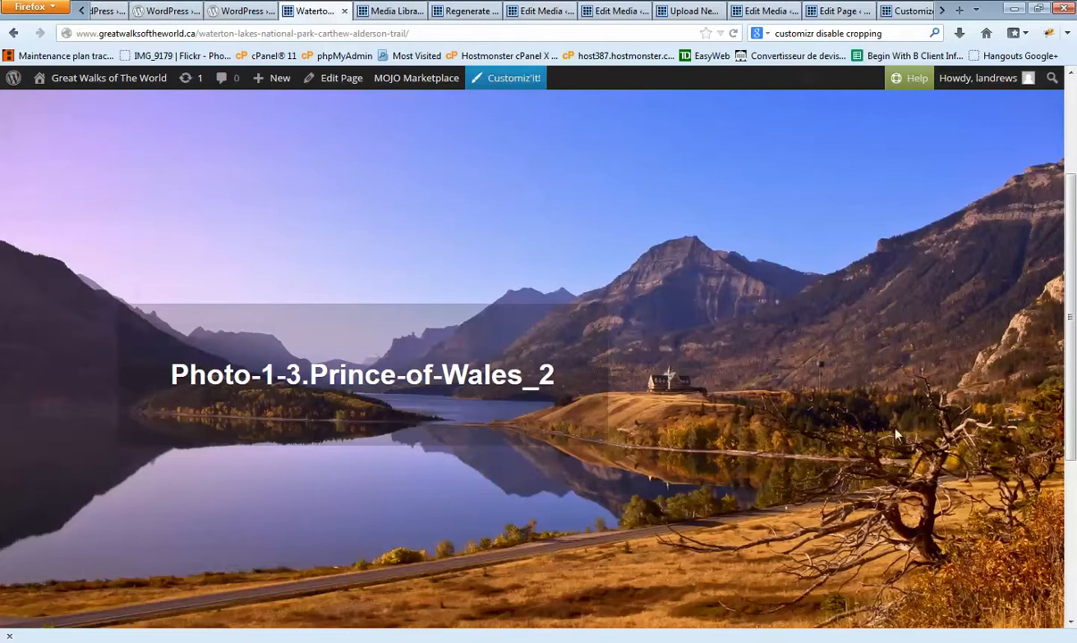
mouse_move(824, 394)
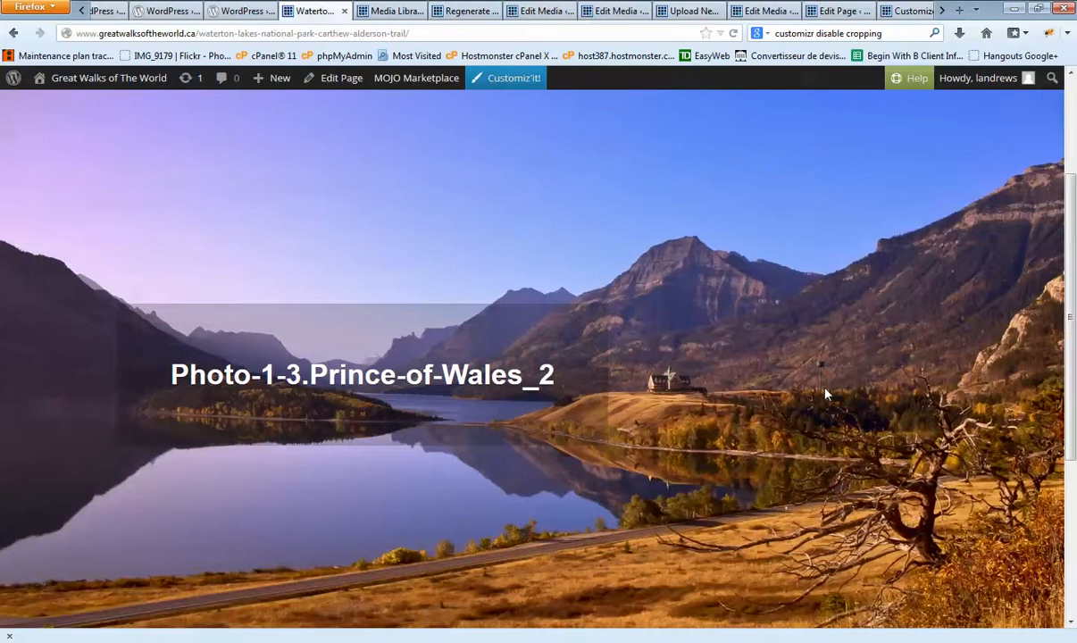